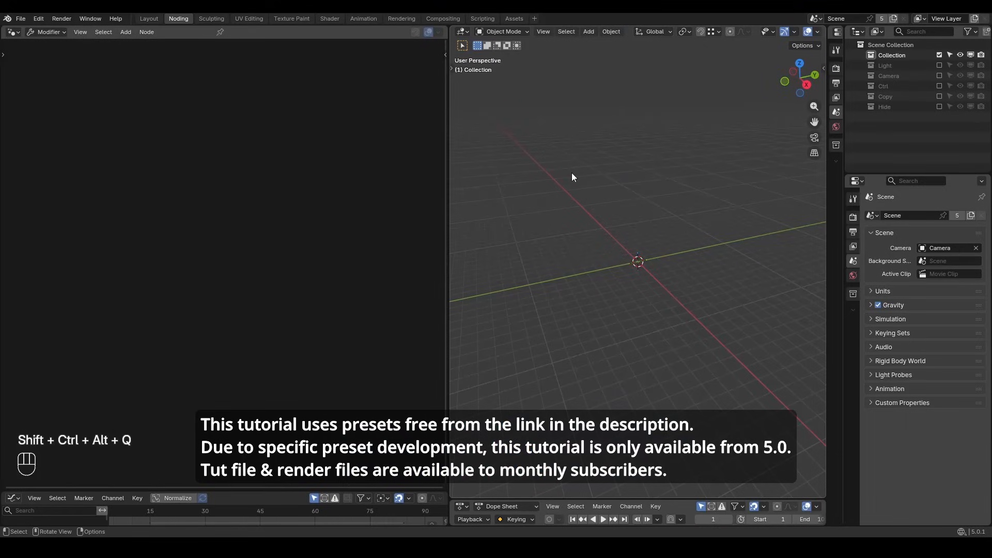
# Add a plane and give it a new geometry node tree
pyautogui.press('shift+a')
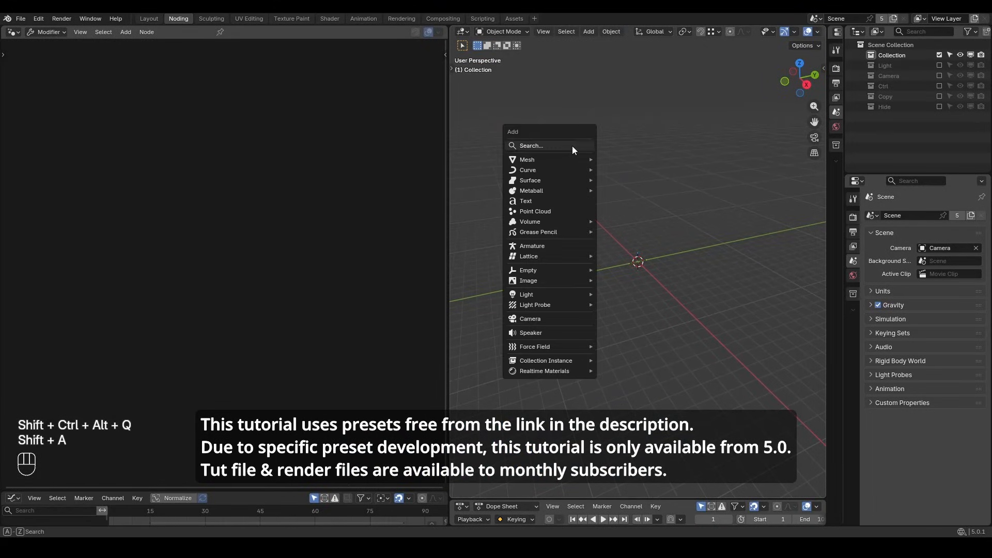
pyautogui.click(527, 159)
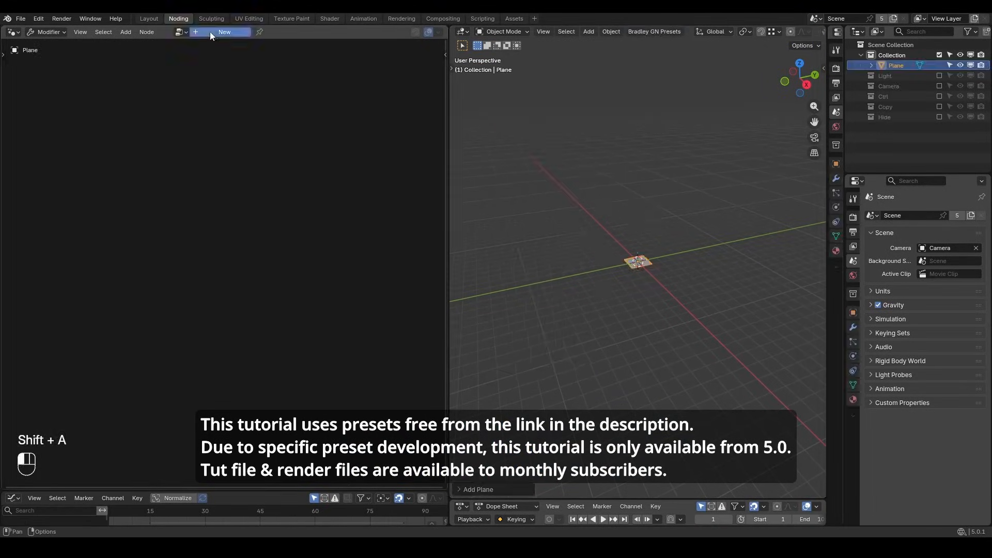
pyautogui.click(224, 32)
pyautogui.write('curve line')
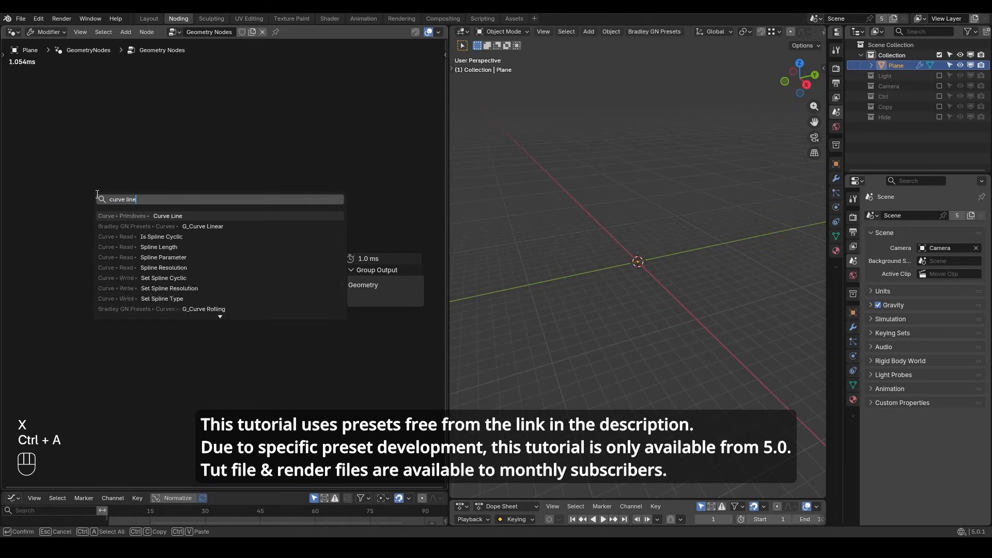
# Add a Y-direction linear curve, then instance a duplicated linear curve on its points
pyautogui.click(202, 229)
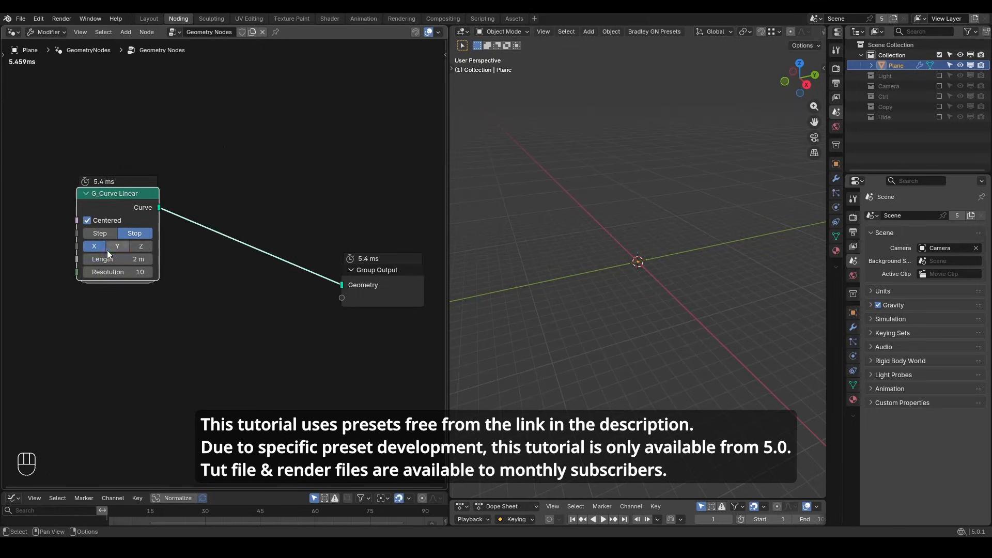
pyautogui.click(117, 246)
pyautogui.write('iop')
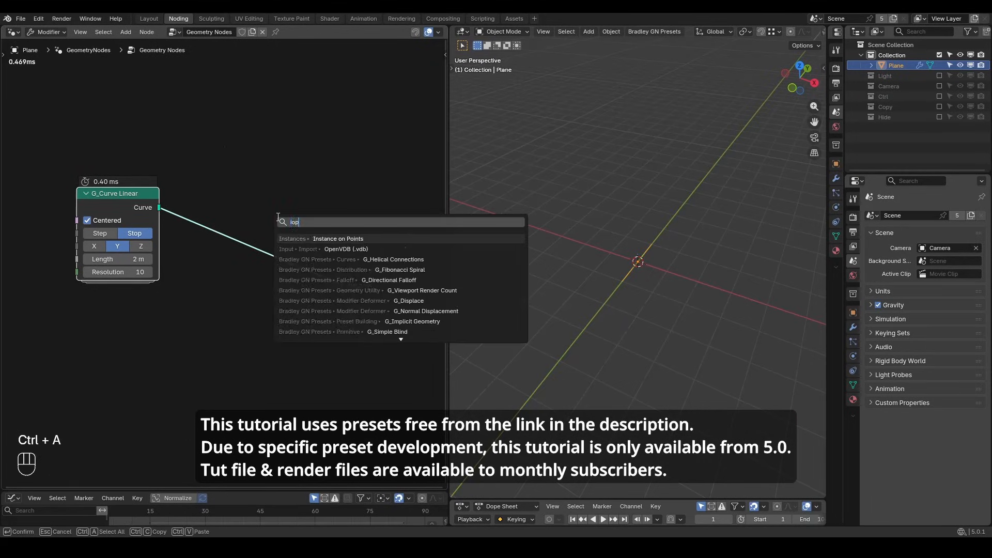
pyautogui.click(338, 239)
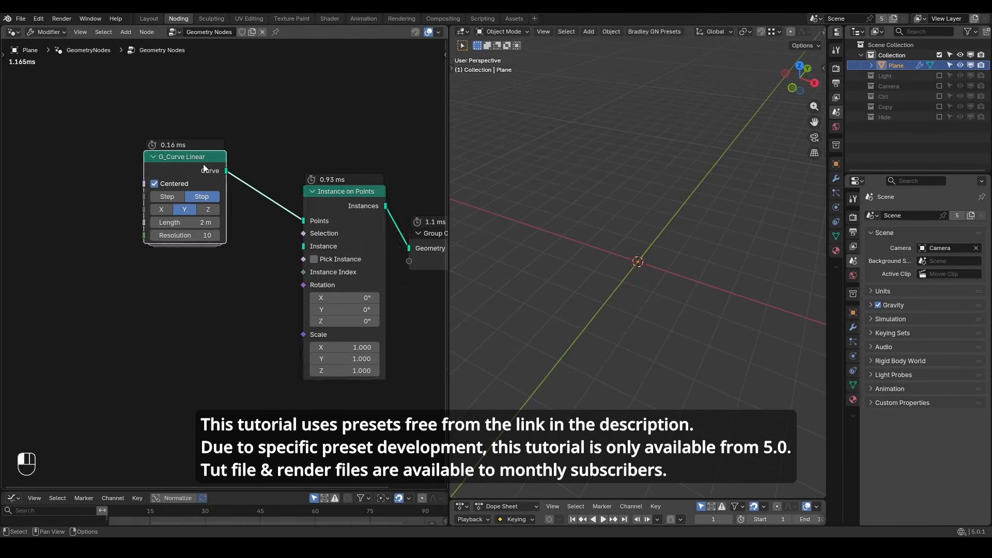
pyautogui.press('shift+d')
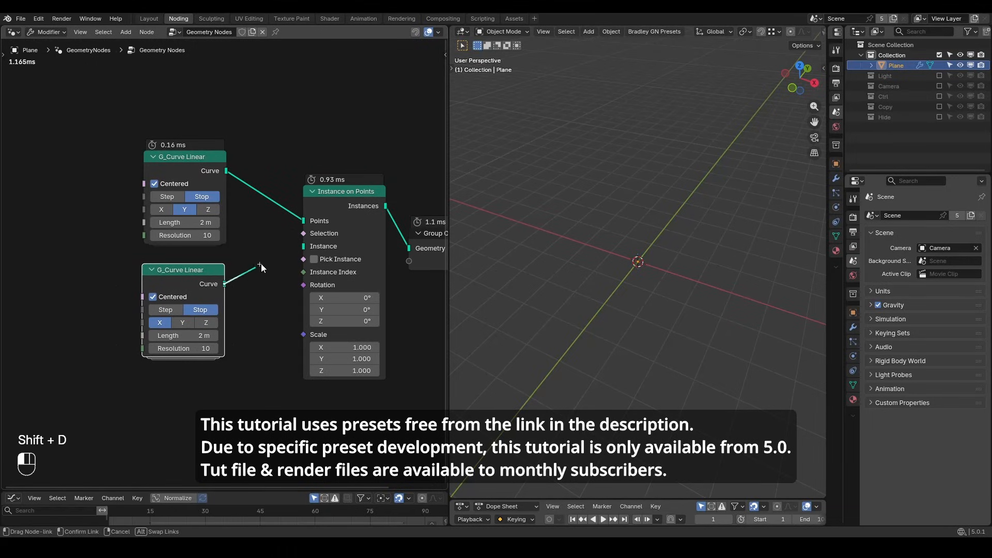
pyautogui.click(298, 246)
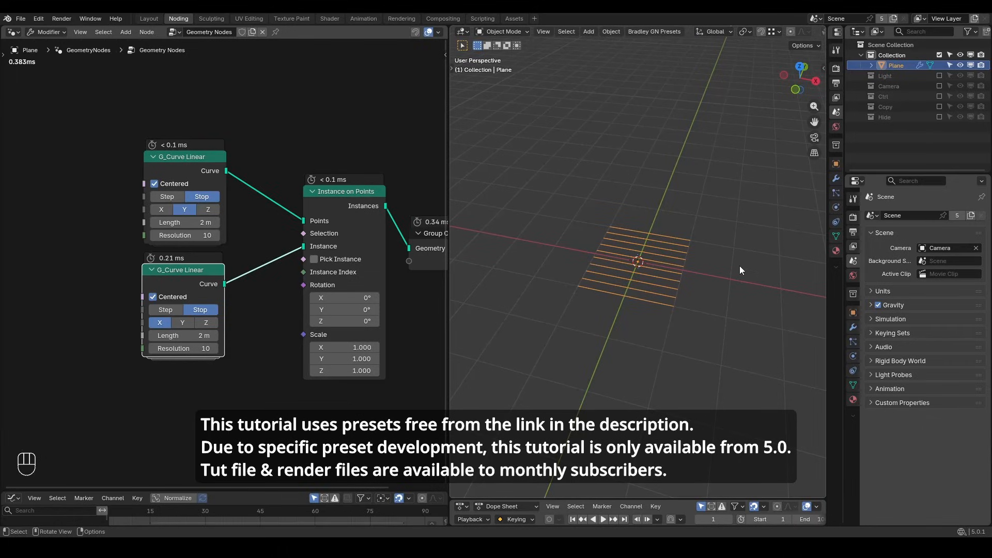
# Add a Duplicate Elements node after the linear curve, duplicating per Spline
pyautogui.click(152, 297)
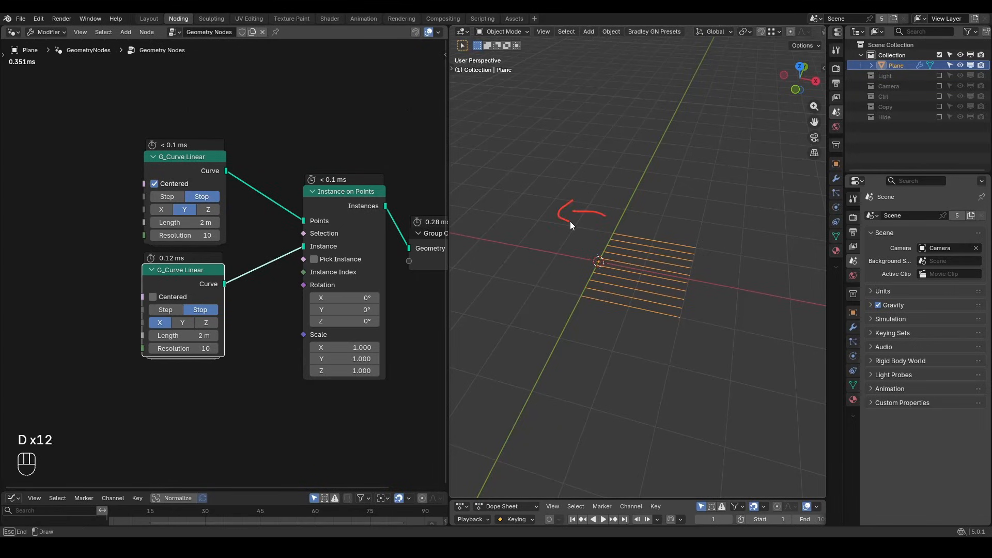
pyautogui.press('shift+ctrl+alt+q')
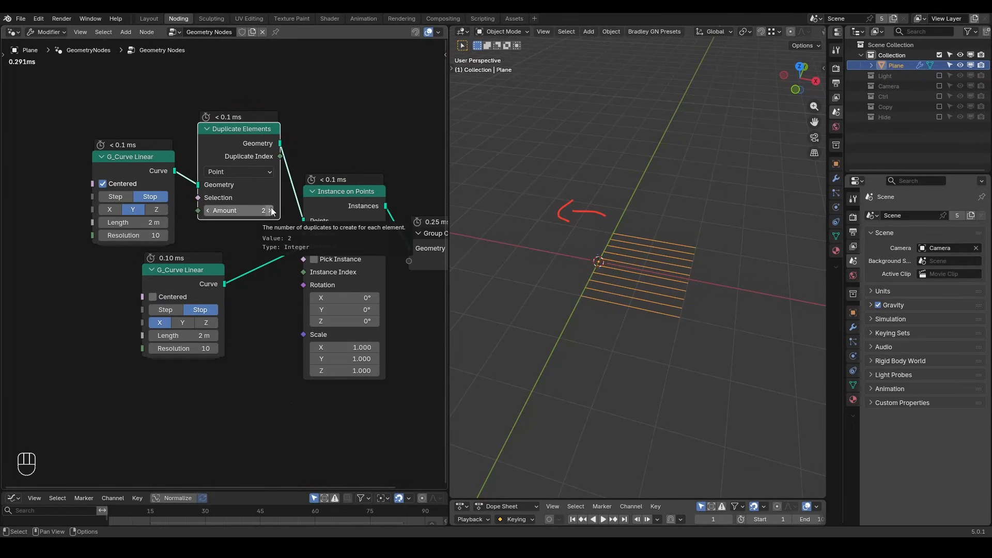
pyautogui.click(239, 172)
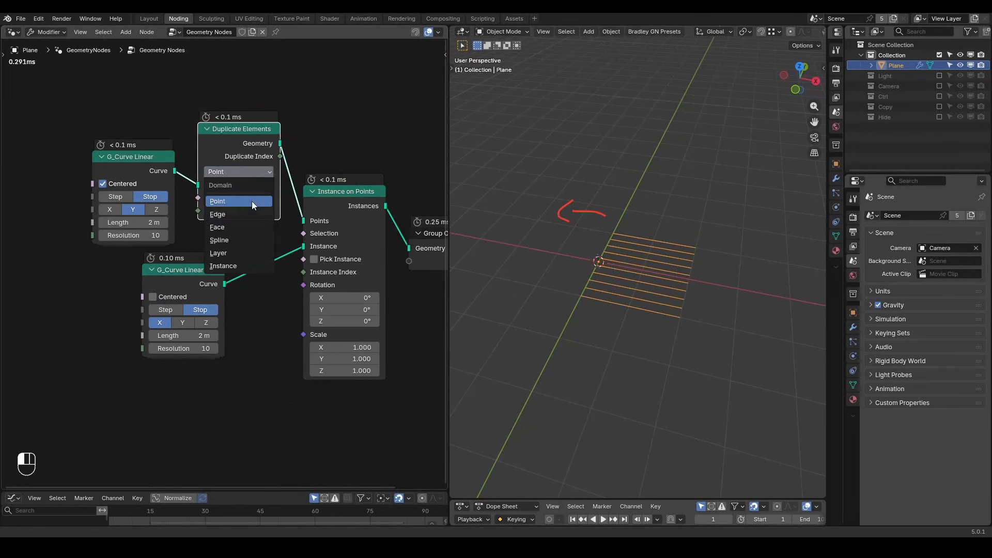
pyautogui.moveTo(242, 247)
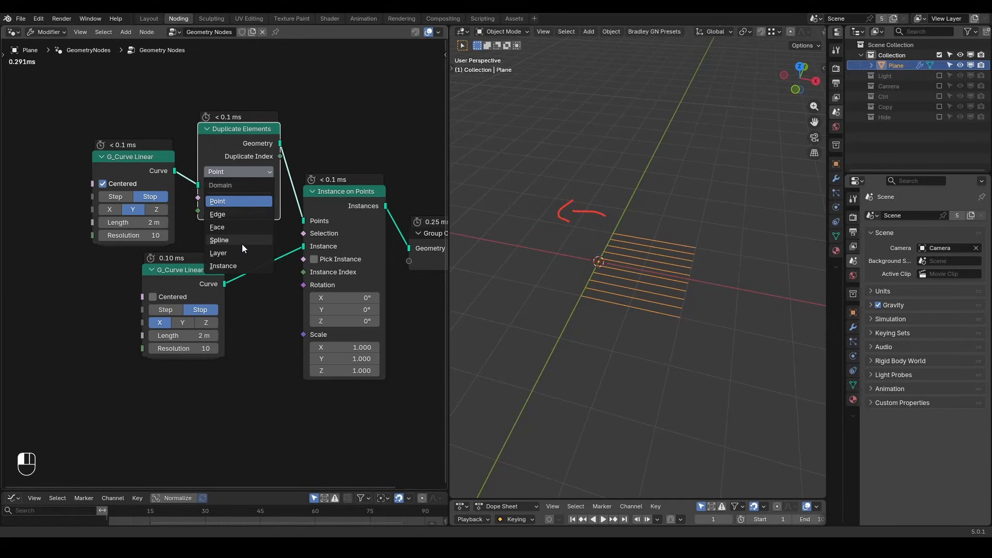
pyautogui.click(219, 240)
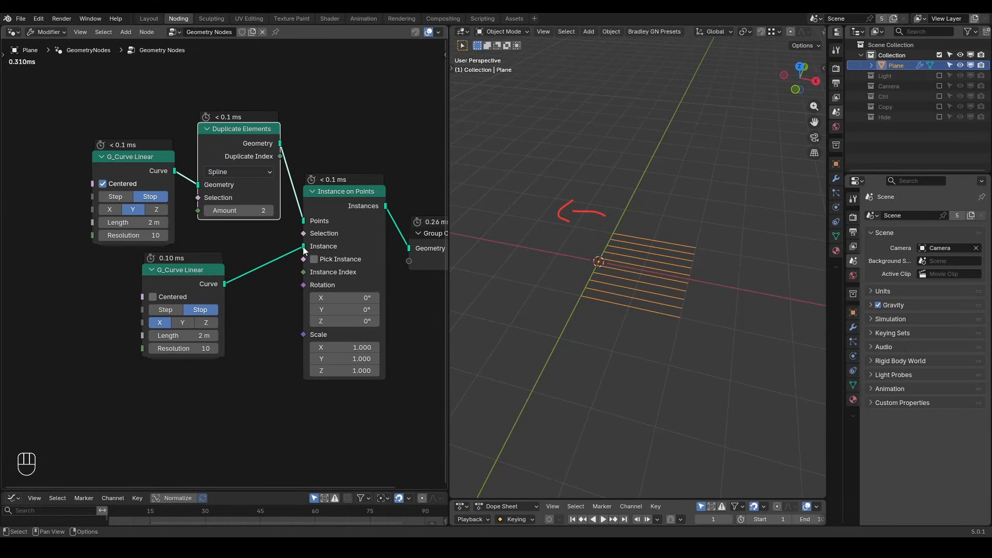
pyautogui.moveTo(655, 291)
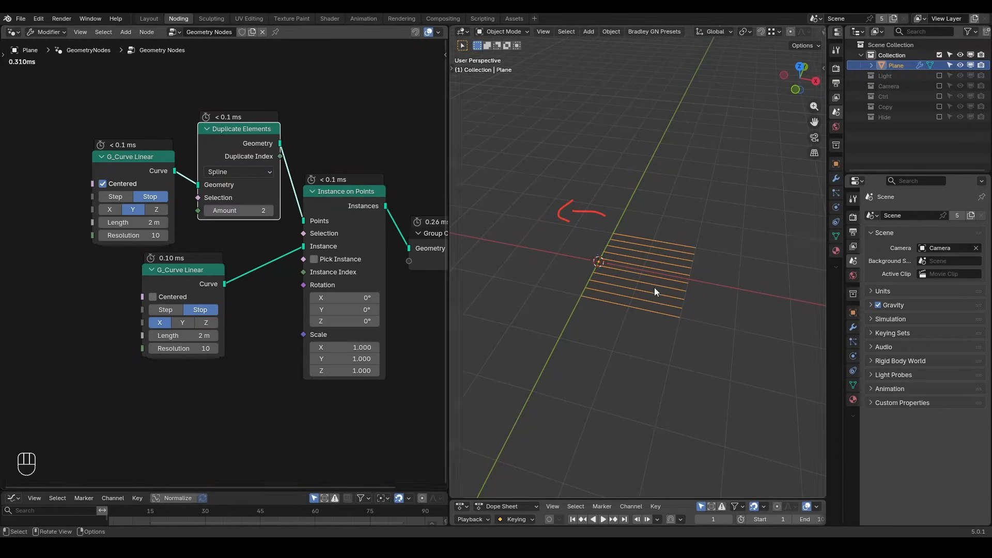
pyautogui.press('d')
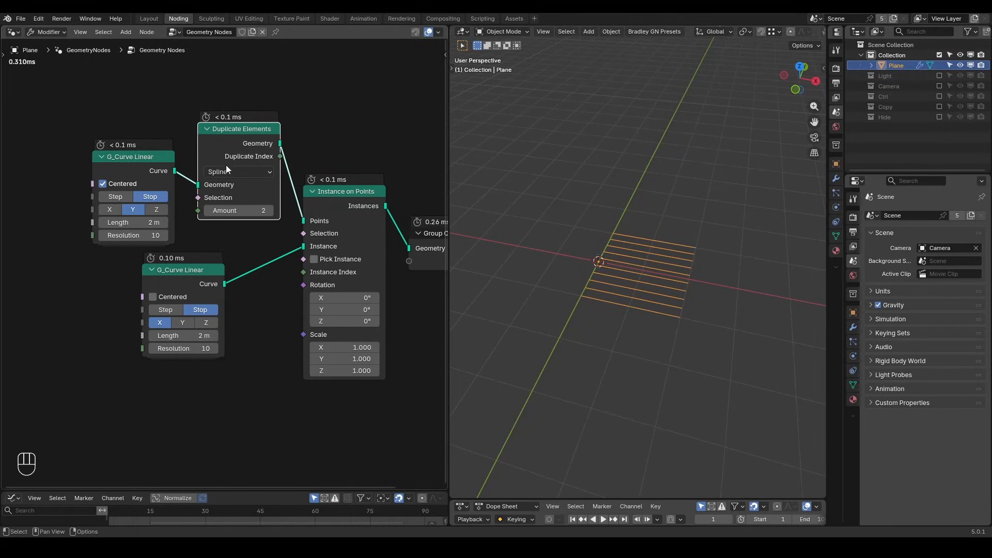
pyautogui.moveTo(215, 170)
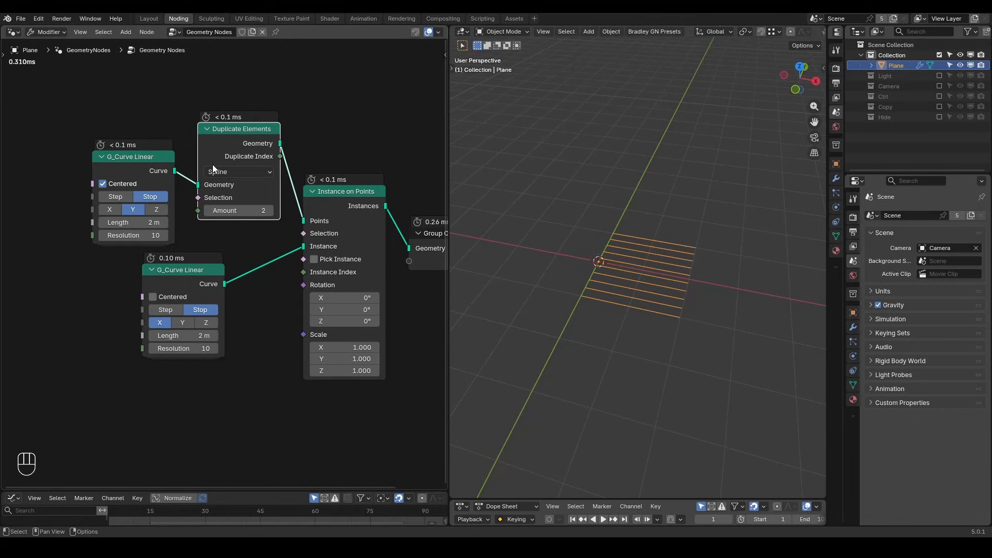
pyautogui.press('d')
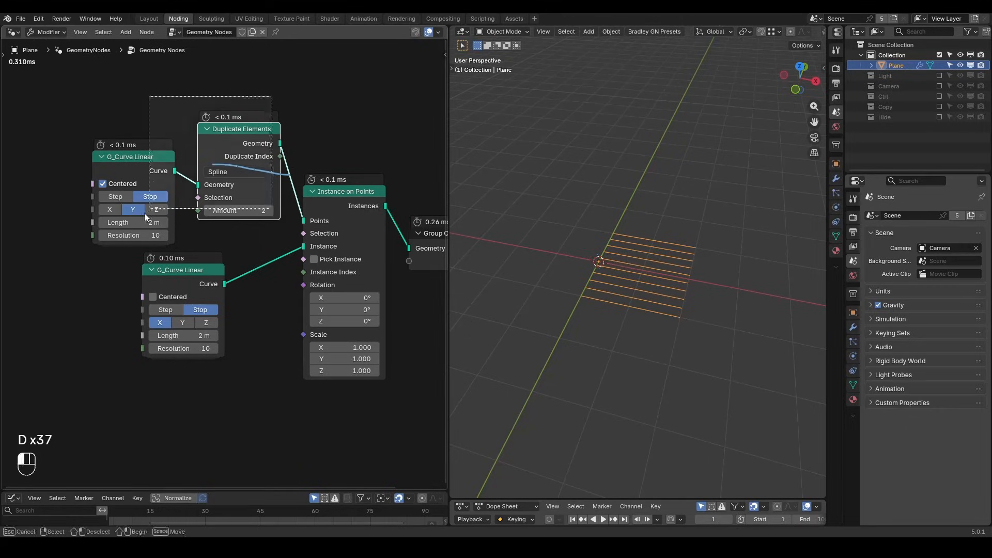
# Box-select the Duplicate Elements node in the node editor
pyautogui.moveTo(239, 129); pyautogui.dragTo(65, 128)
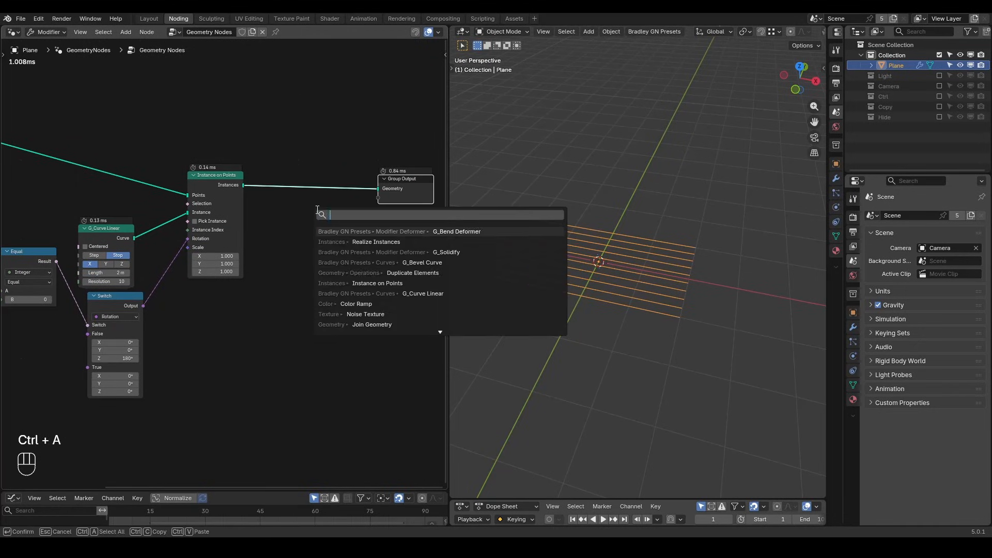
# Add the G_Bend Deformer preset after instancing and set its bend plane to YZ
pyautogui.click(457, 231)
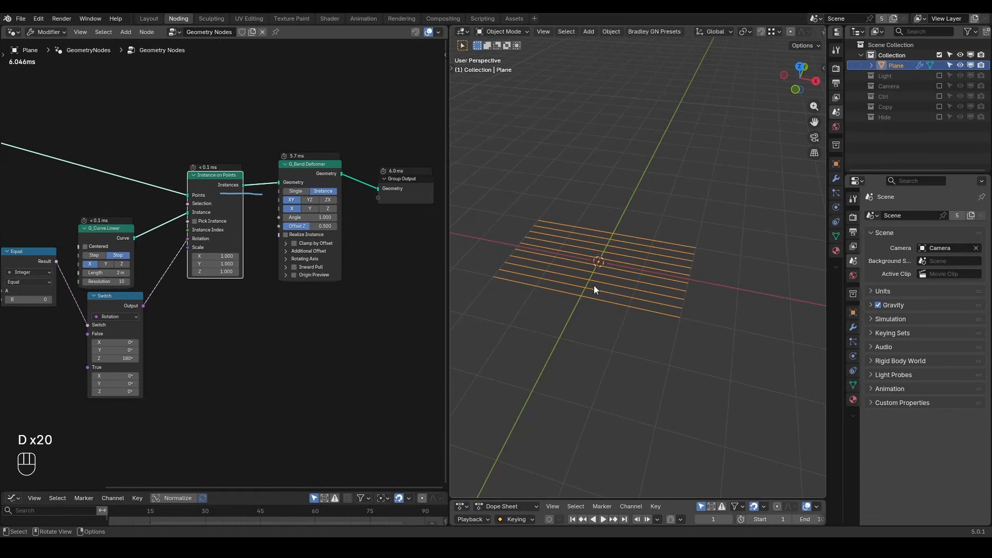
pyautogui.moveTo(533, 264)
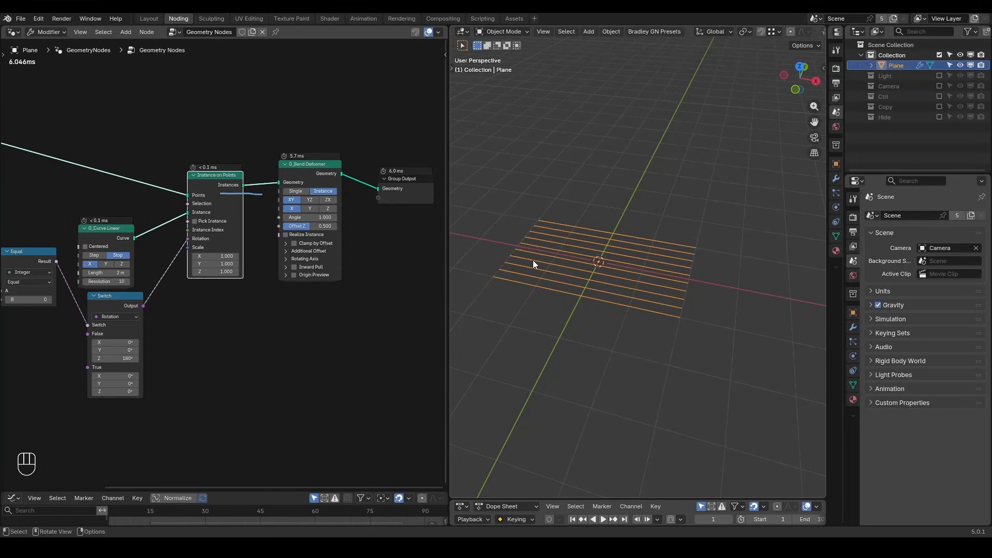
pyautogui.click(310, 200)
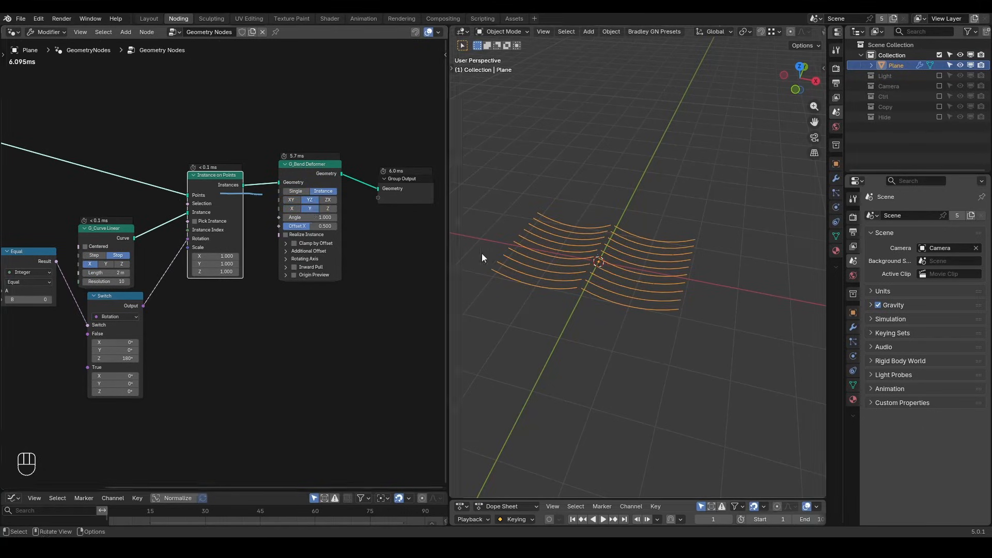
pyautogui.moveTo(362, 248)
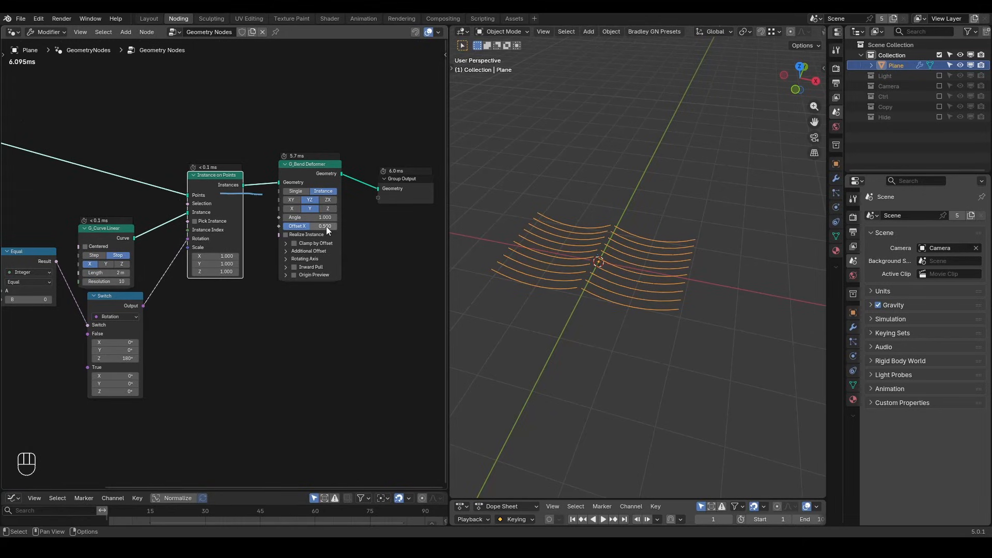
pyautogui.moveTo(323, 228)
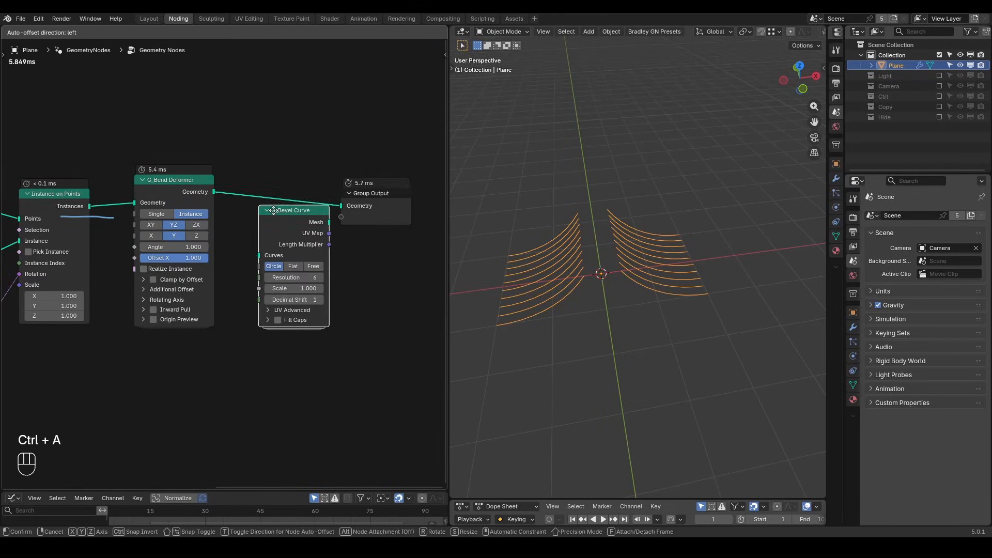
# Search 'sol' and add the G_Solidify preset before Group Output
pyautogui.write('sol')
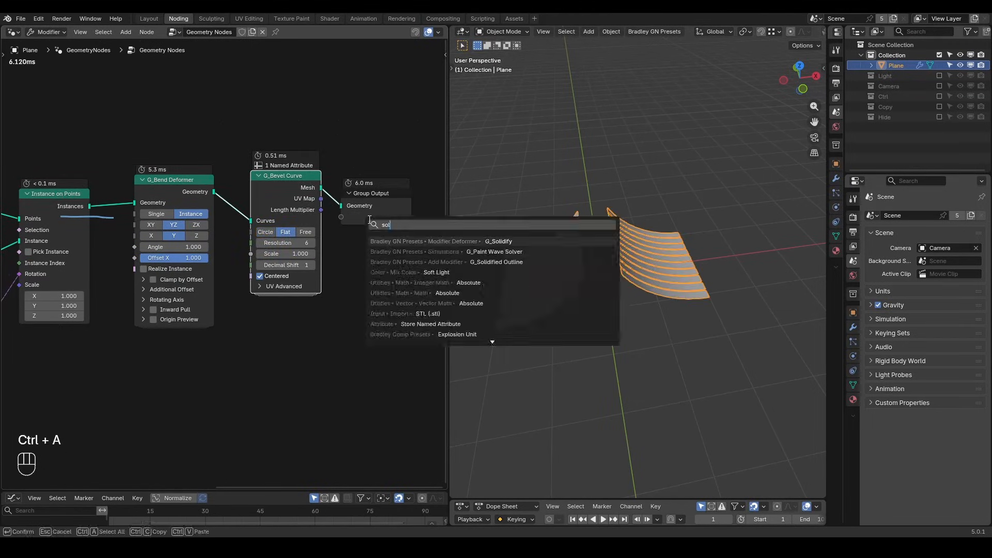
pyautogui.click(498, 241)
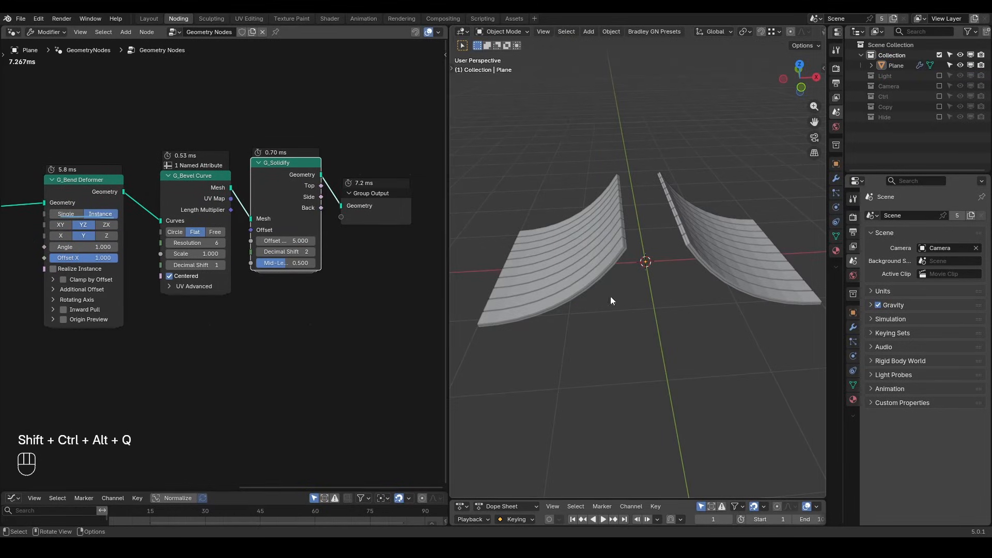
pyautogui.moveTo(579, 288)
pyautogui.write('s')
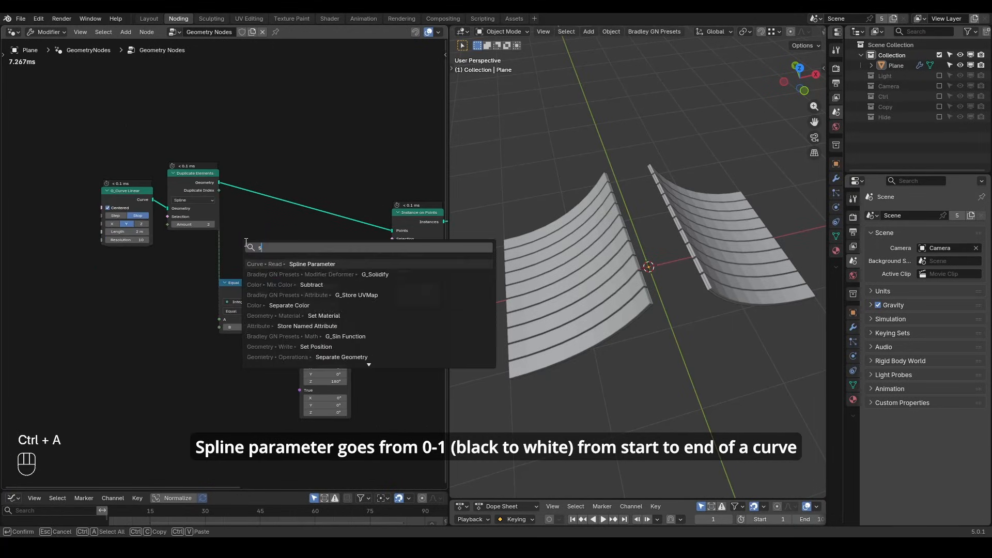
# Add a Spline Parameter node and preview the captured factor through a Viewer
pyautogui.click(312, 264)
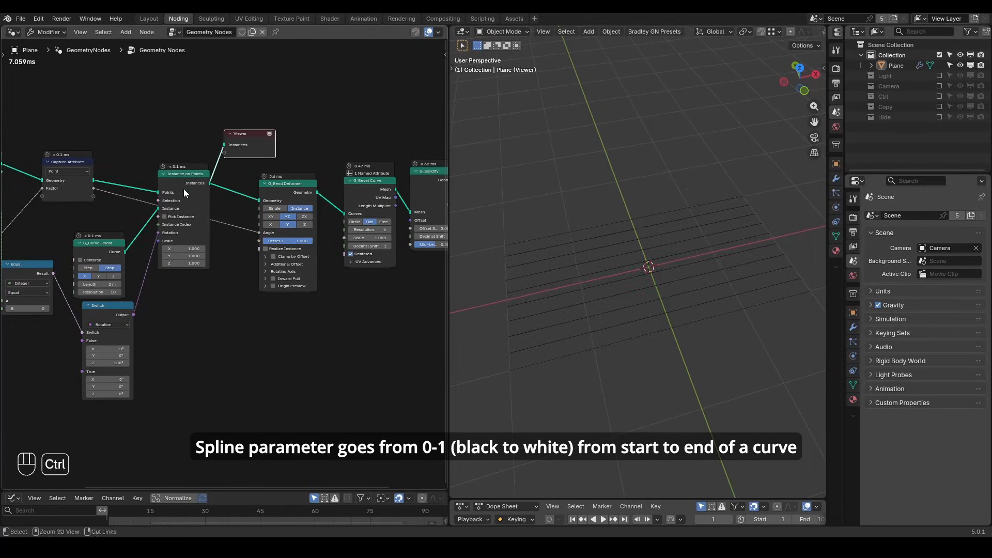
pyautogui.click(248, 143)
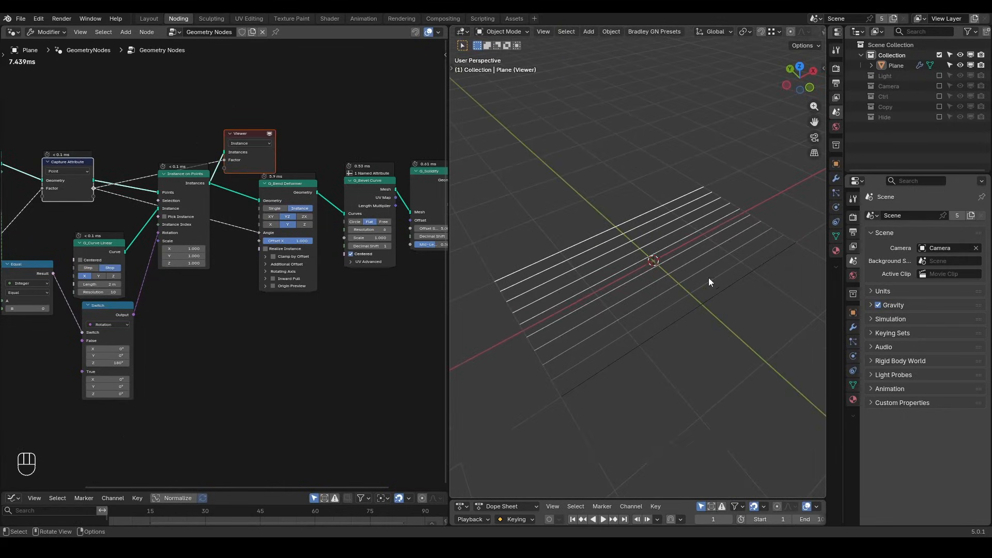
# Duplicate the Add math node and switch the copy to Ping-Pong
pyautogui.moveTo(247, 133); pyautogui.dragTo(346, 127)
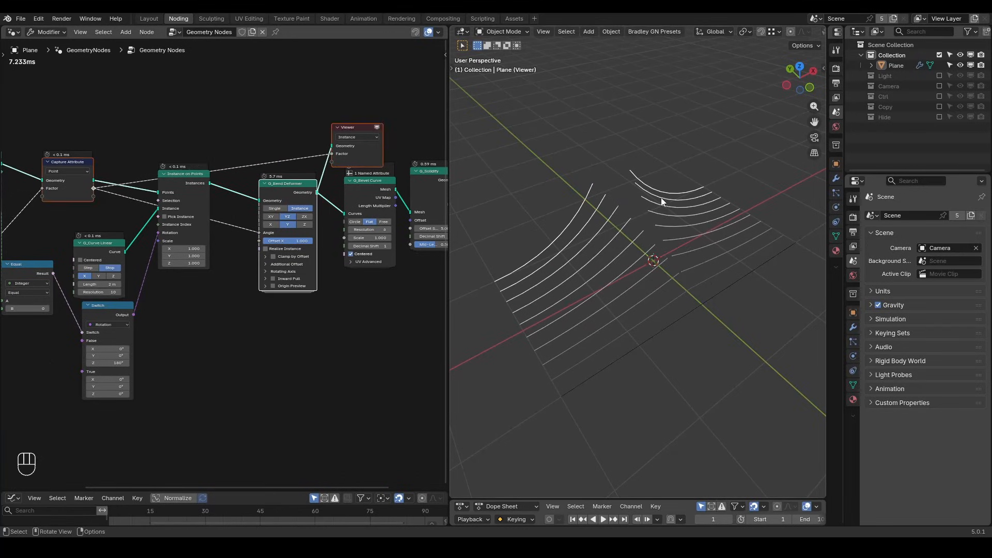
pyautogui.press('shift+ctrl+alt+q')
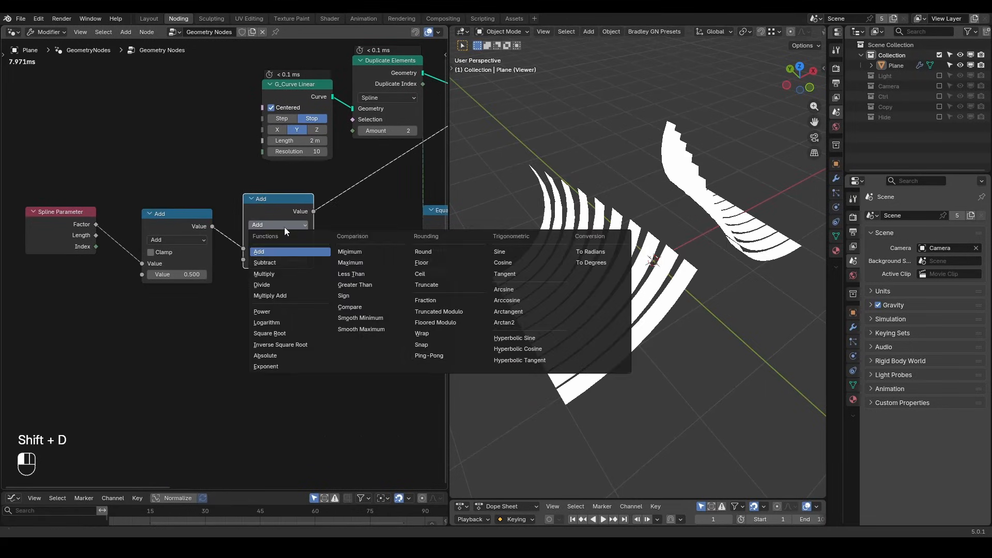
pyautogui.click(429, 355)
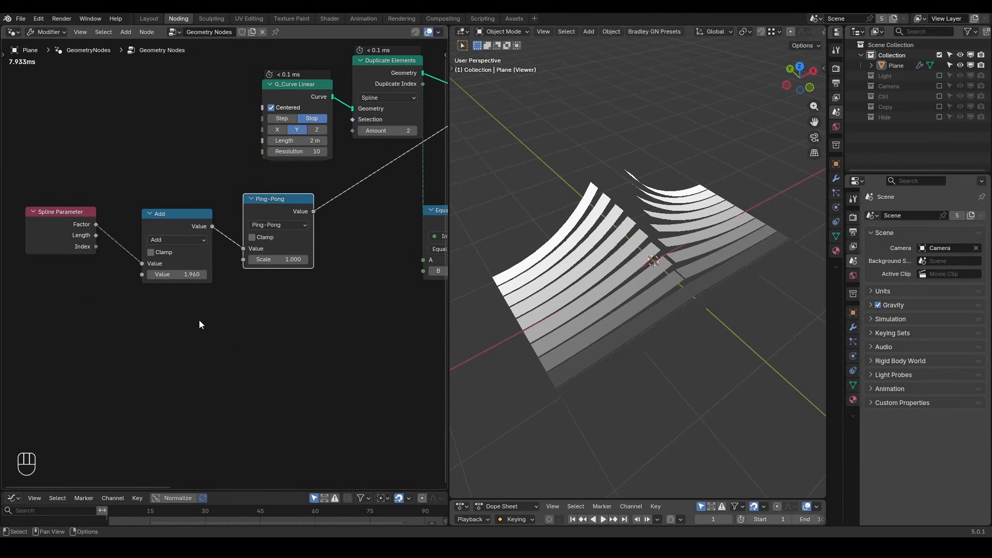
# Add the G_Time Info node to feed the Add node
pyautogui.press('ctrl')
pyautogui.write('time info')
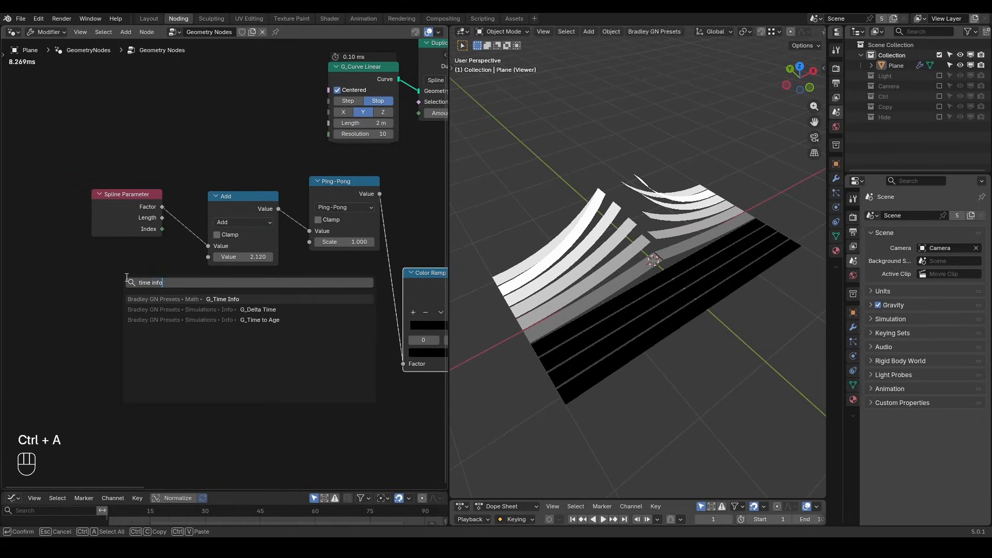
pyautogui.click(223, 298)
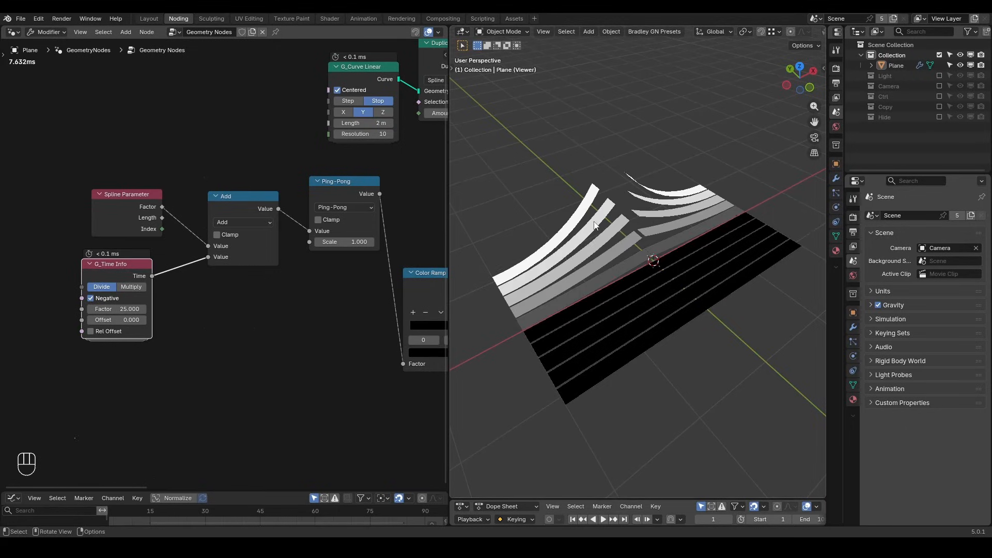
pyautogui.press('space')
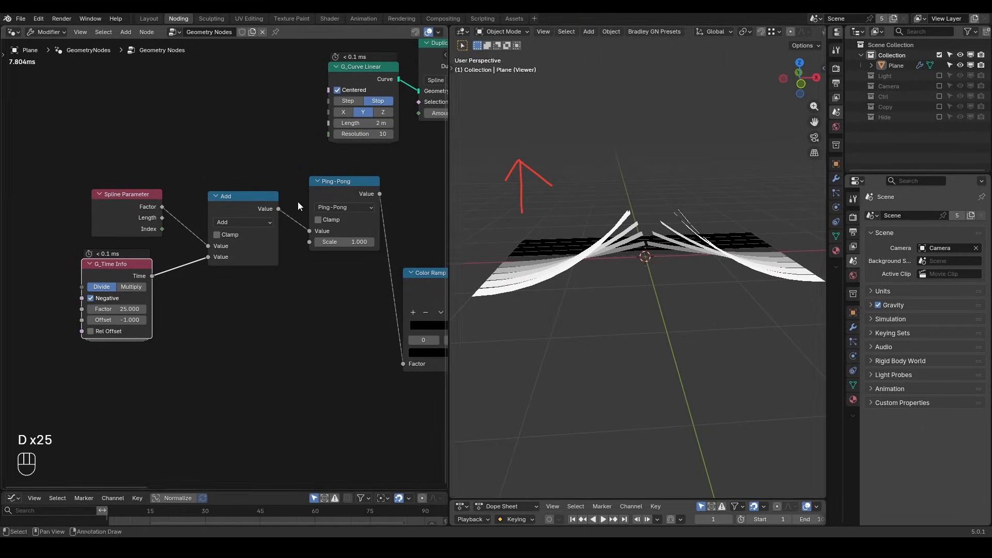
# Duplicate the curve, Duplicate Elements, Capture Attribute and Instance on Points nodes as a second branch
pyautogui.scroll(-3)
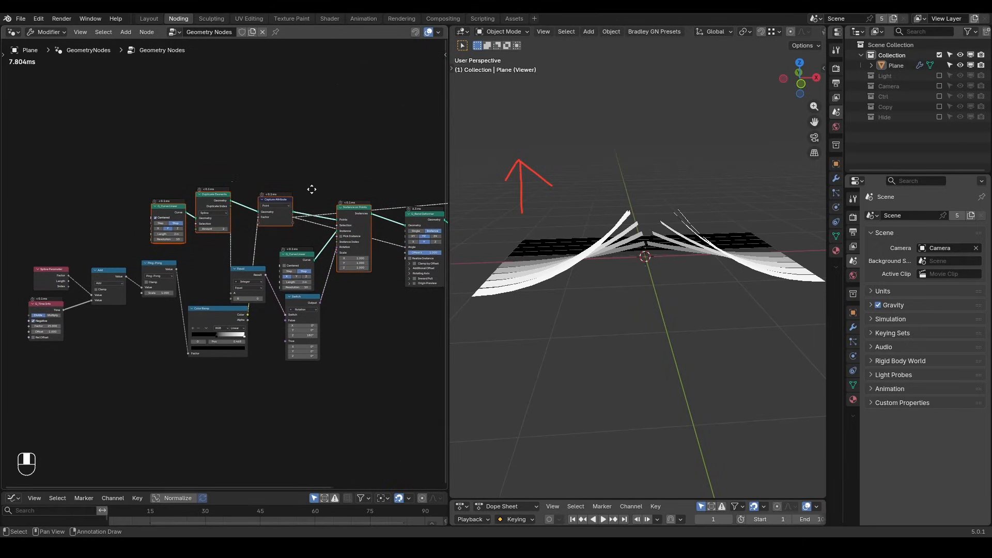
pyautogui.press('shift+d')
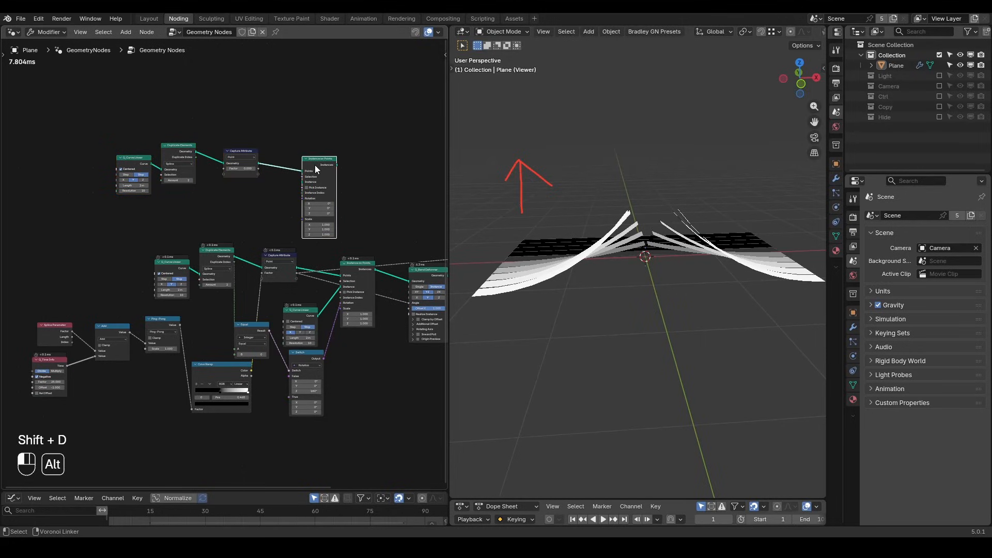
pyautogui.press('shift+d')
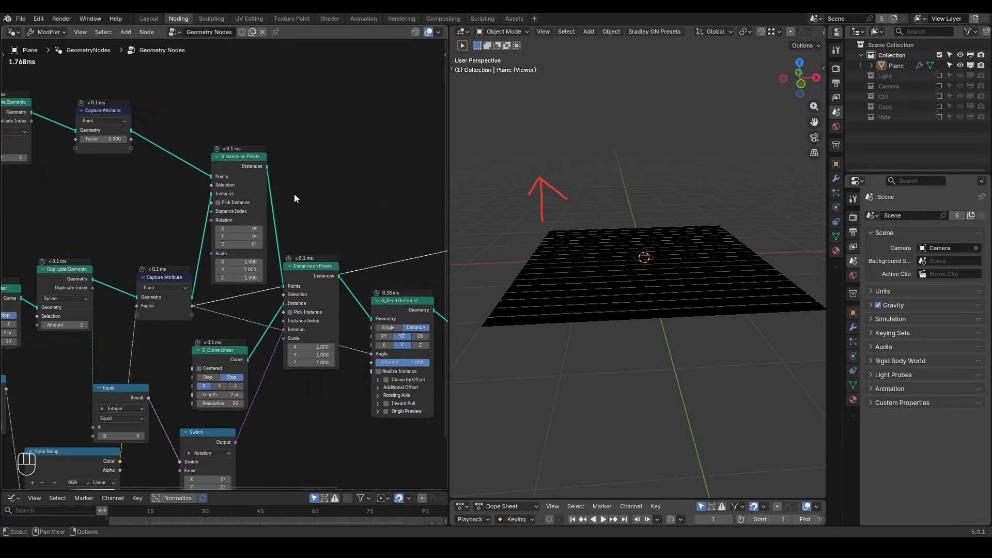
pyautogui.press('ctrl+a')
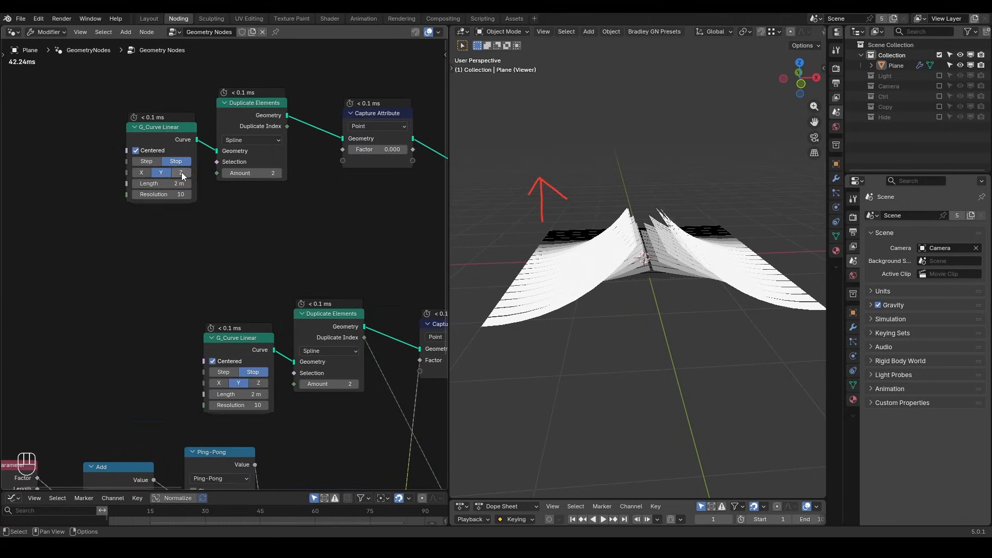
# Orient the copied curve along Z, add Multiply and G_Remap 0-1, and enable Clamp by Offset
pyautogui.click(182, 173)
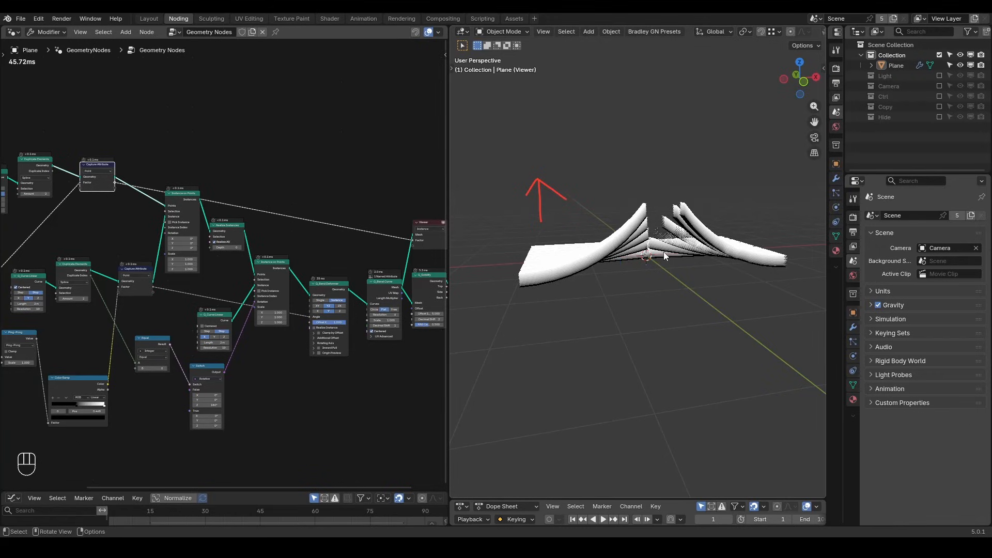
pyautogui.write('math multi')
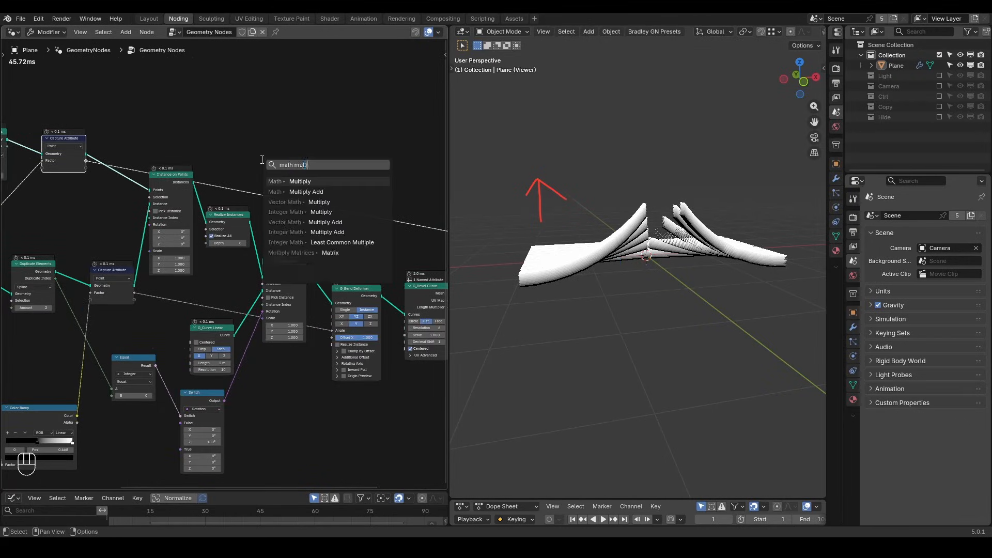
pyautogui.click(299, 180)
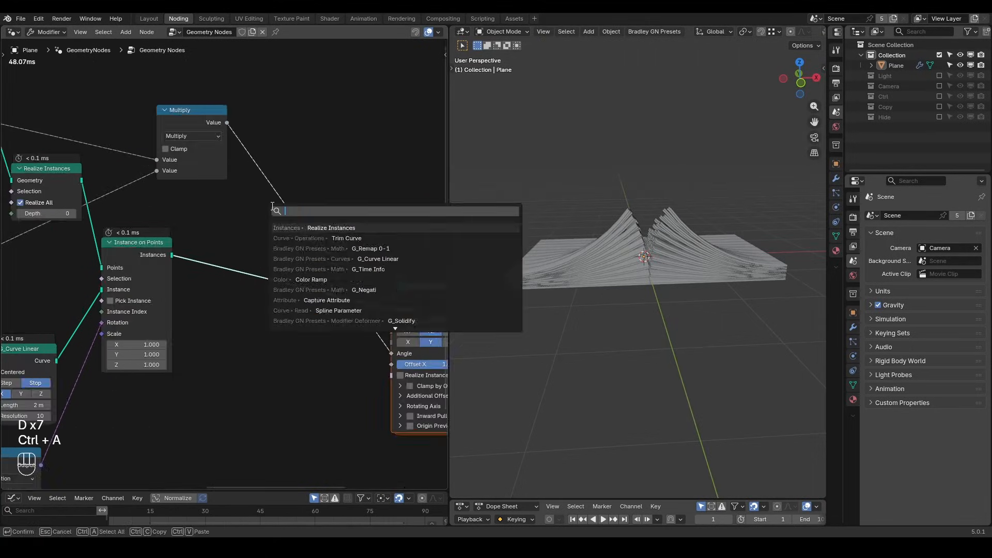
pyautogui.click(370, 248)
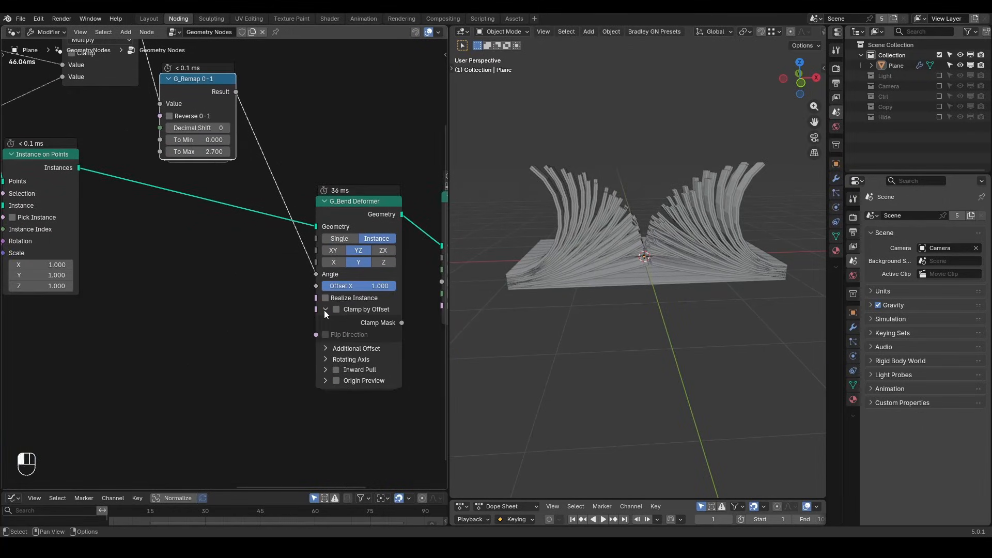
pyautogui.click(336, 309)
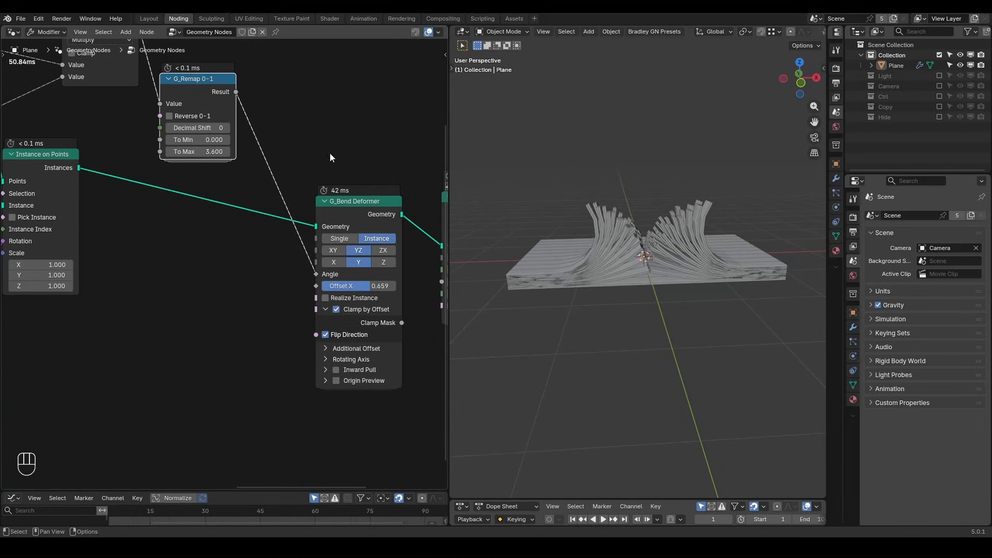
# Set G_Time Info's factor to 555 and play back the animation
pyautogui.press('shift+ctrl+alt+w')
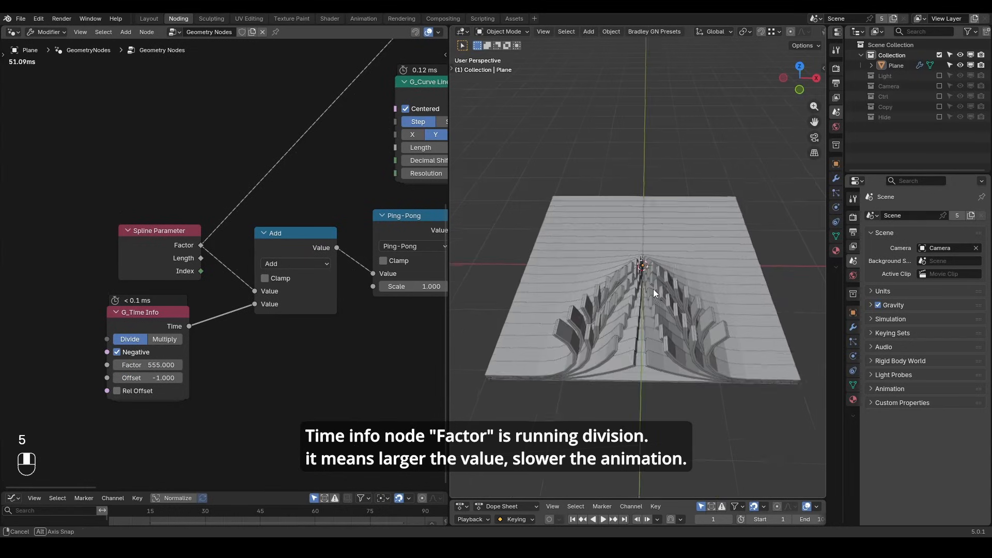
pyautogui.press('space')
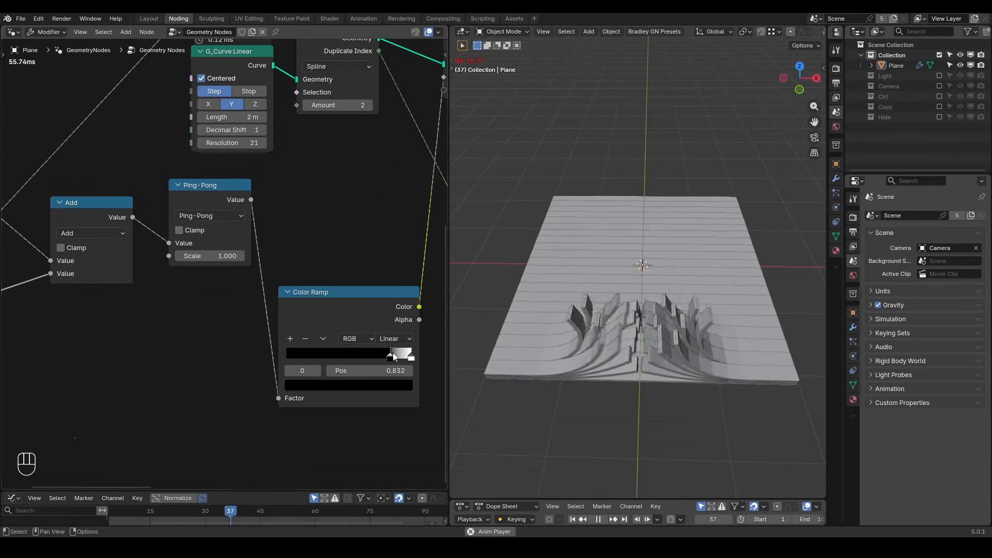
# Stop playback and drive a blue material mix from the stored 'F' attribute
pyautogui.press('space')
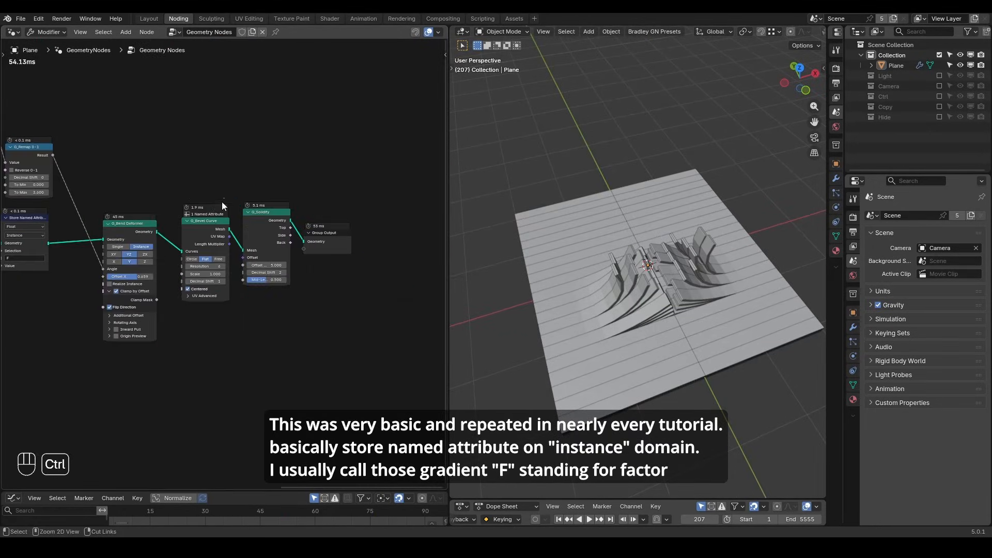
pyautogui.press('ctrl+a')
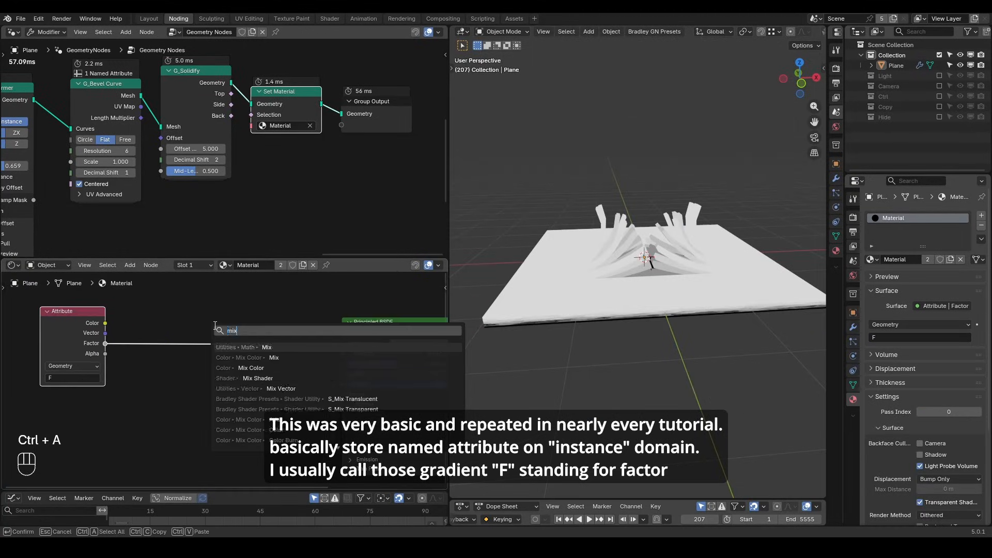
pyautogui.click(274, 358)
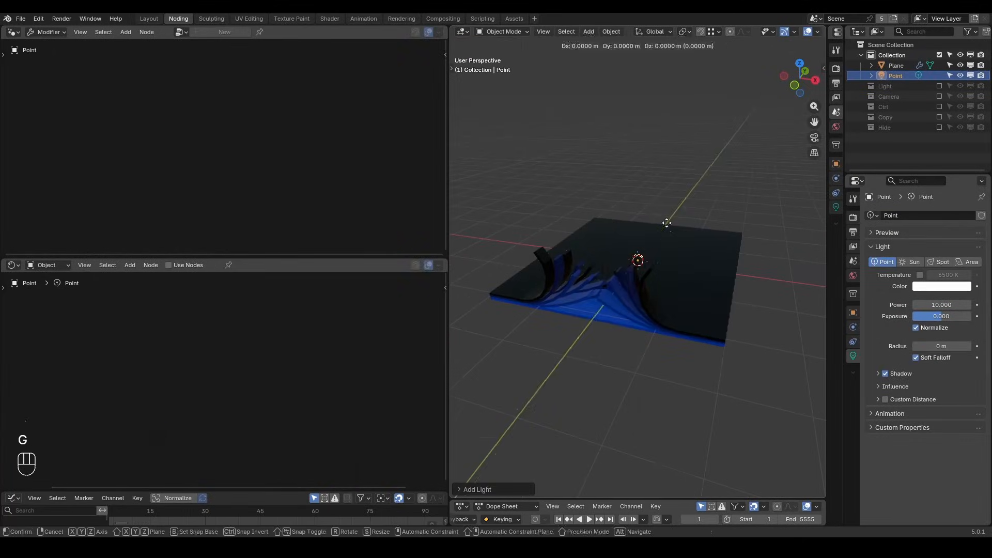
# Duplicate the point light, add Smooth by Angle before Group Output, and preview the animation
pyautogui.press('shift+d')
pyautogui.write('sm')
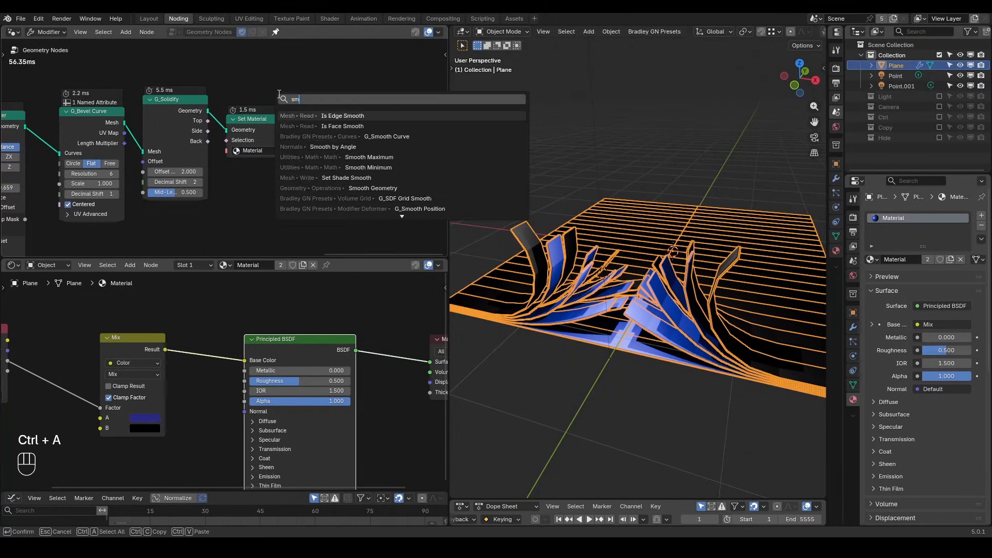
pyautogui.click(332, 146)
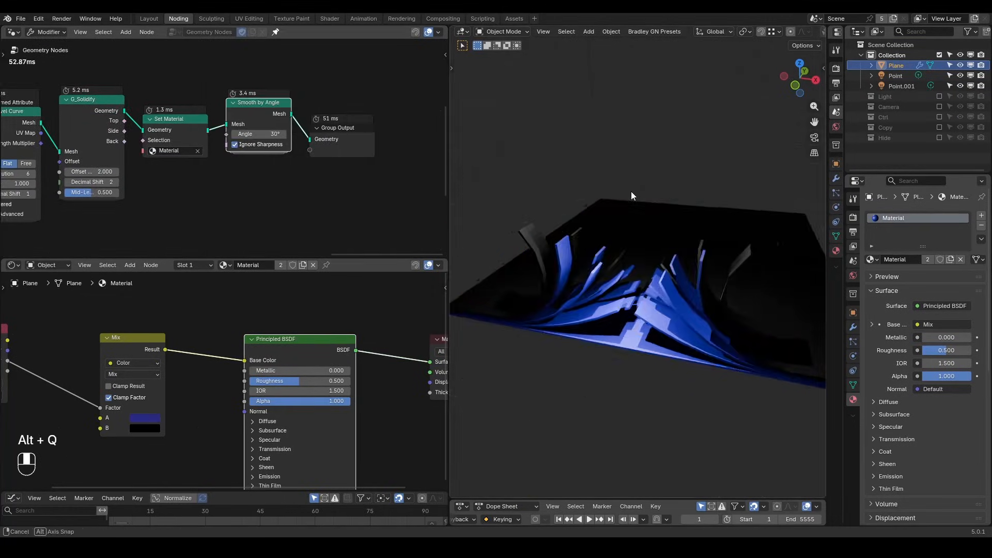
pyautogui.press('space')
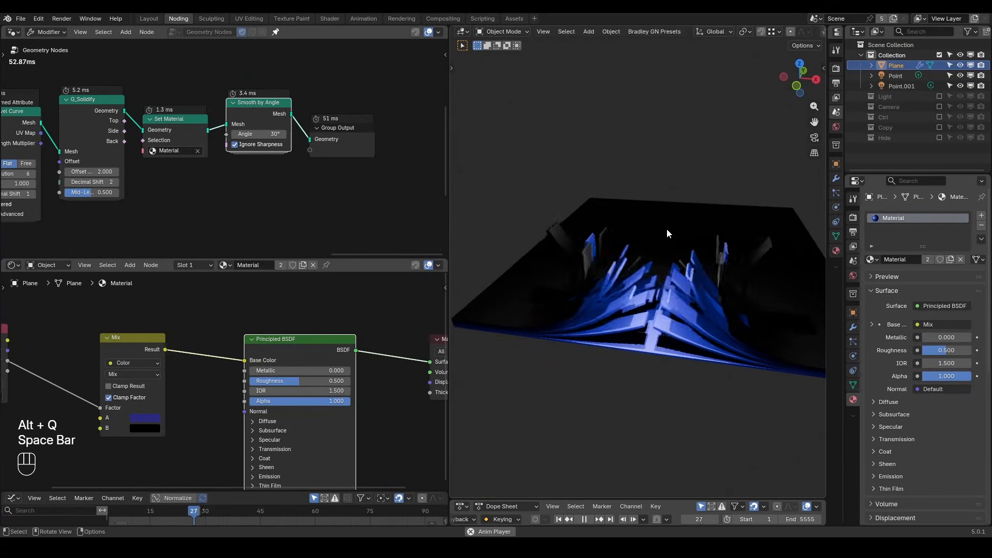
pyautogui.press('space')
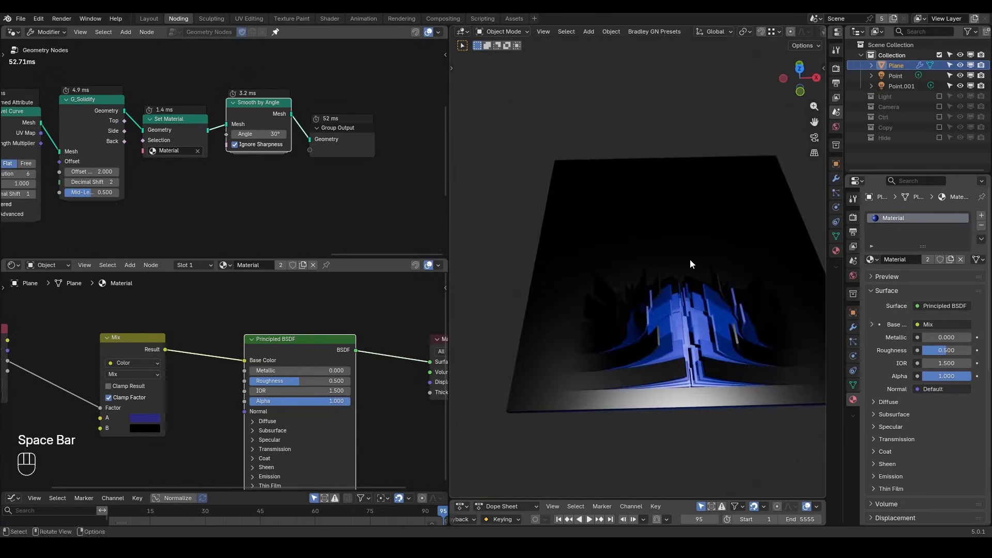
pyautogui.press('shift+a')
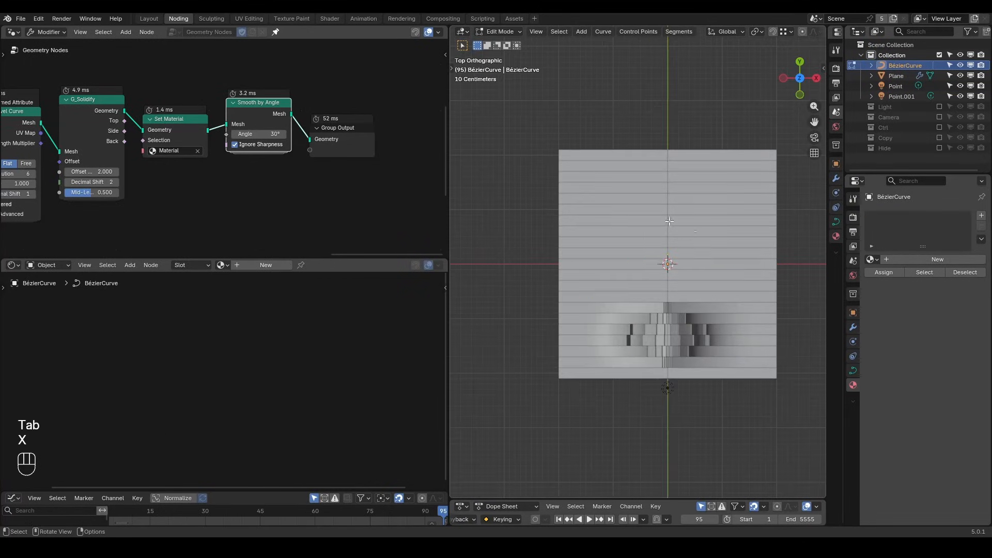
# Draw the S curve and resample it to 30 points through Object Info into G_Curve Linear
pyautogui.press('Tab')
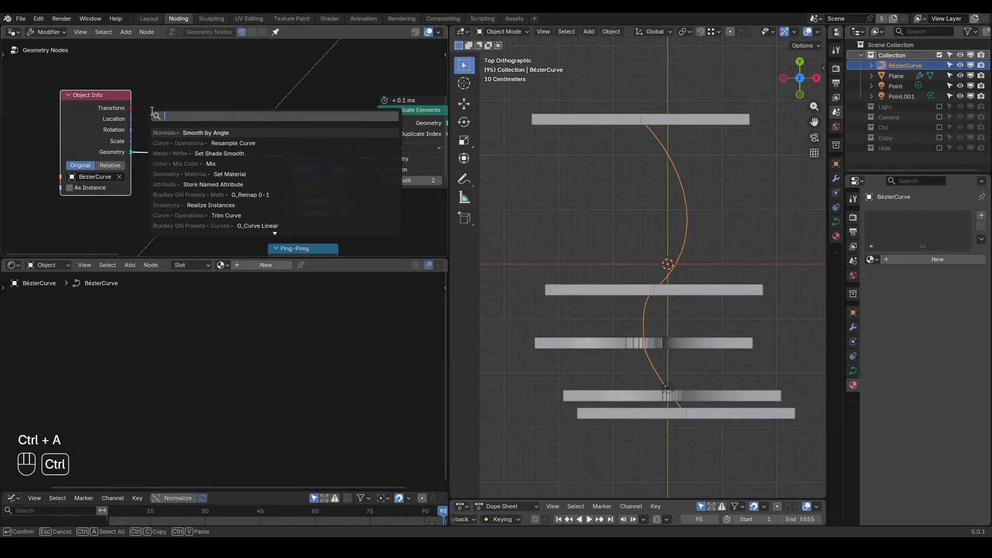
pyautogui.click(233, 143)
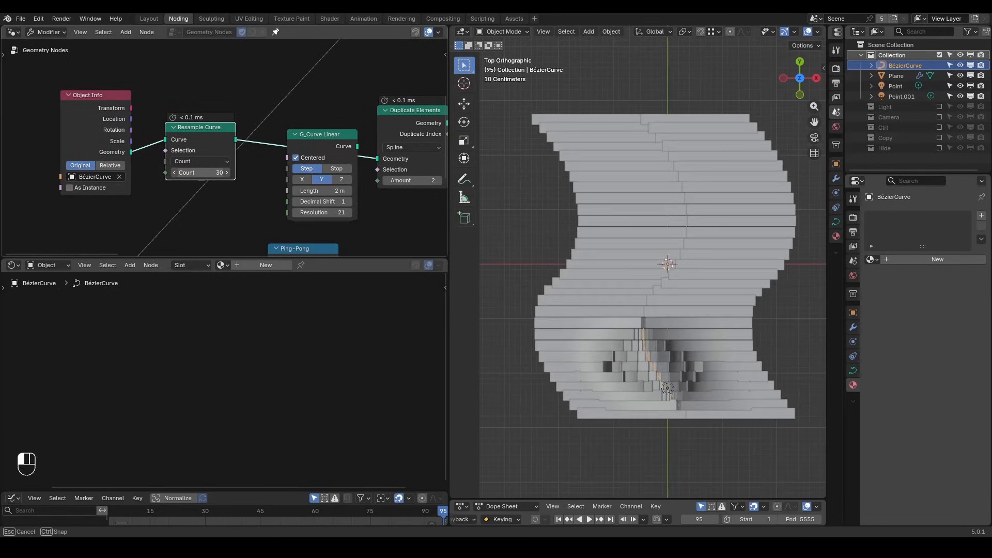
pyautogui.press('z')
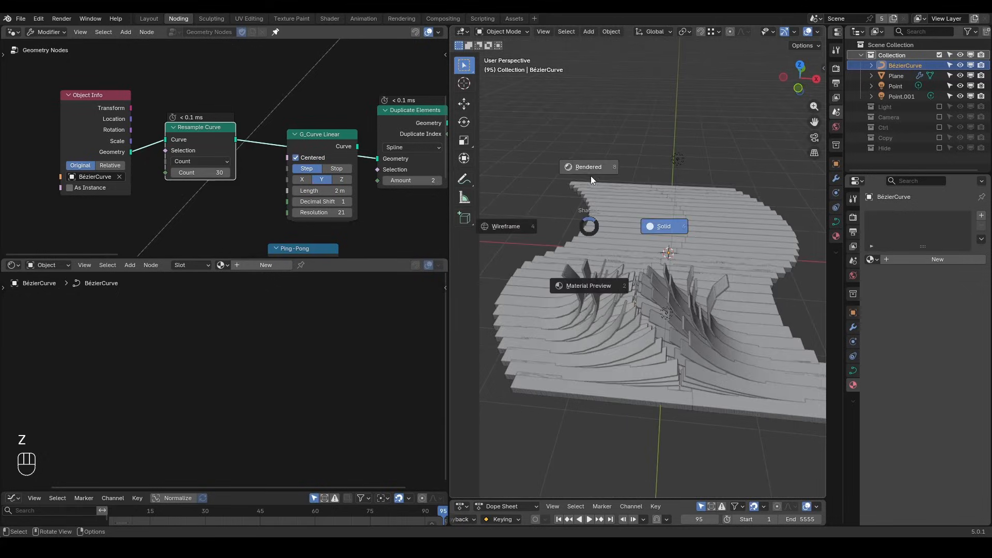